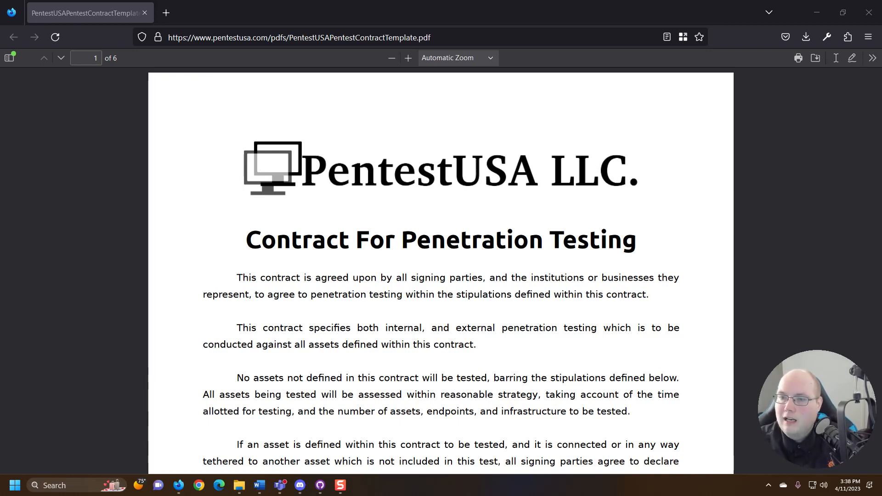
mouse_move(340, 332)
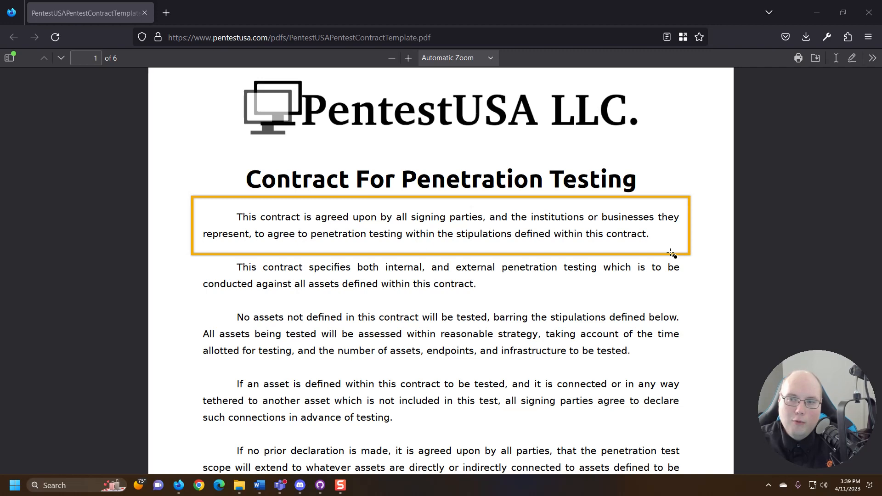
Step: Scroll page 1 so the PentestUSA heading and opening clauses fill the view
scroll(down, 3)
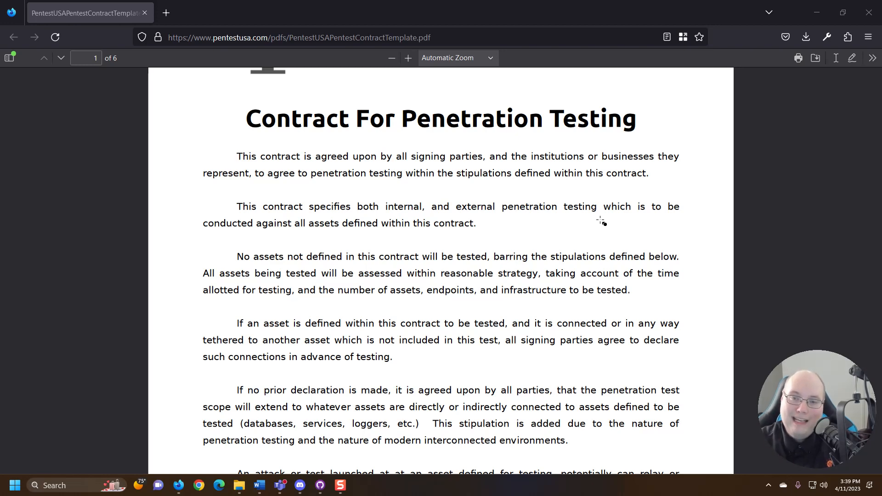
mouse_move(759, 276)
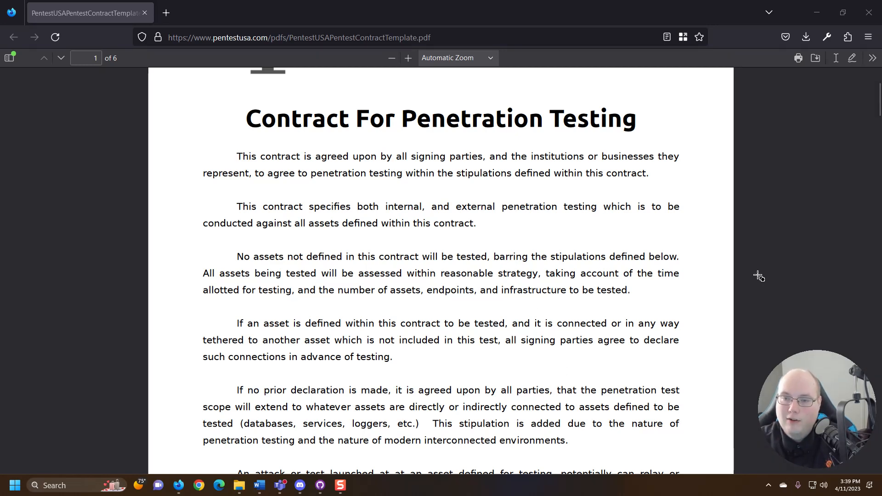
Step: Scroll page 1 down to the paragraph beginning 'An attack or test launched'
scroll(down, 3)
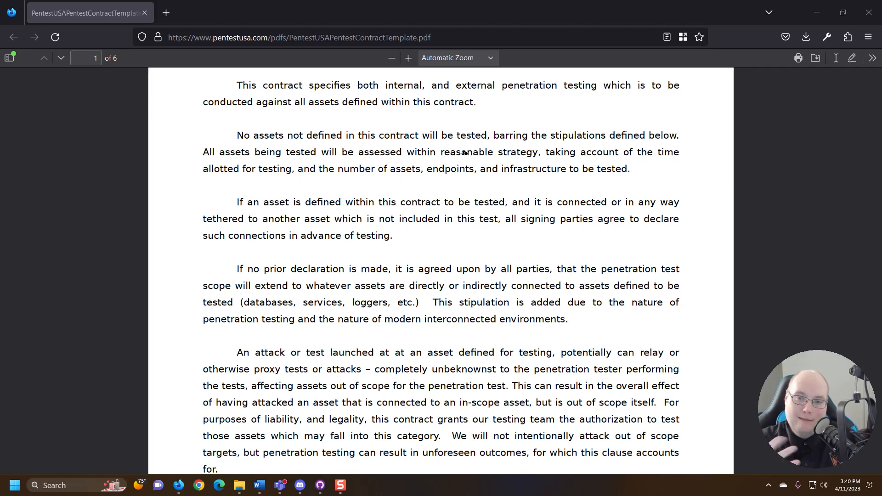
mouse_move(388, 358)
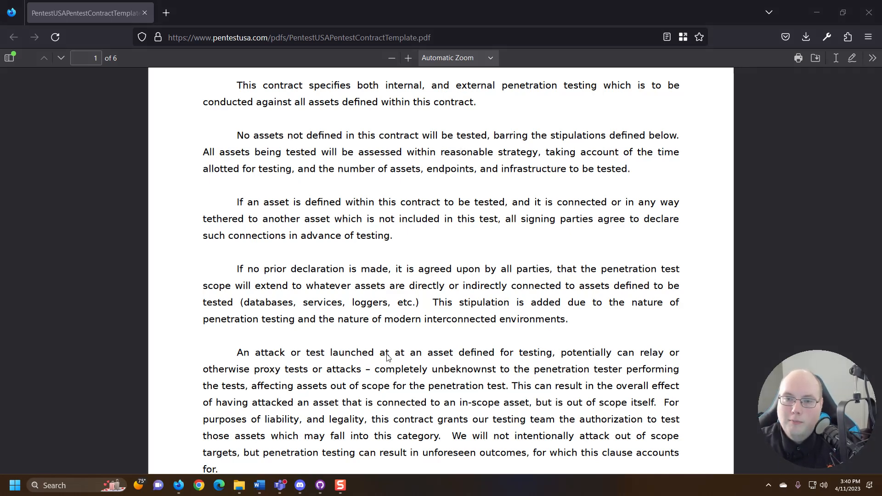
Step: Scroll past the bottom of page 1 to the signatories' liability paragraph on page 2
scroll(down, 3)
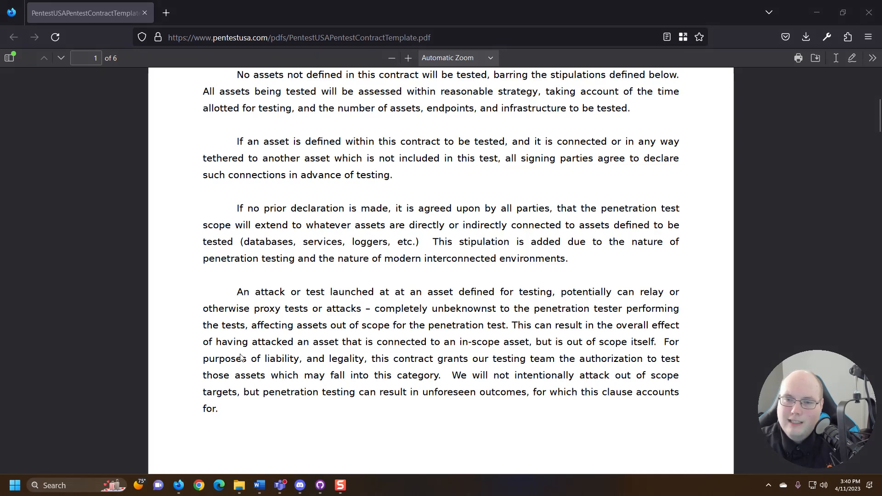
scroll(down, 3)
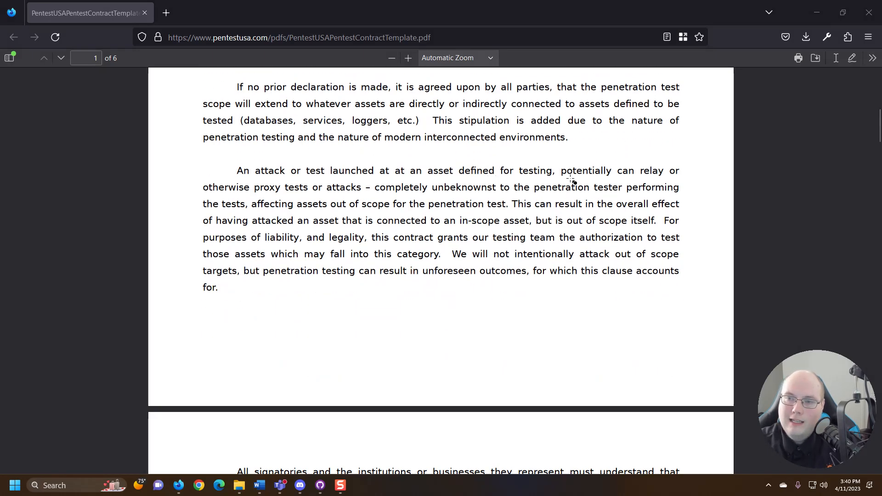
mouse_move(210, 188)
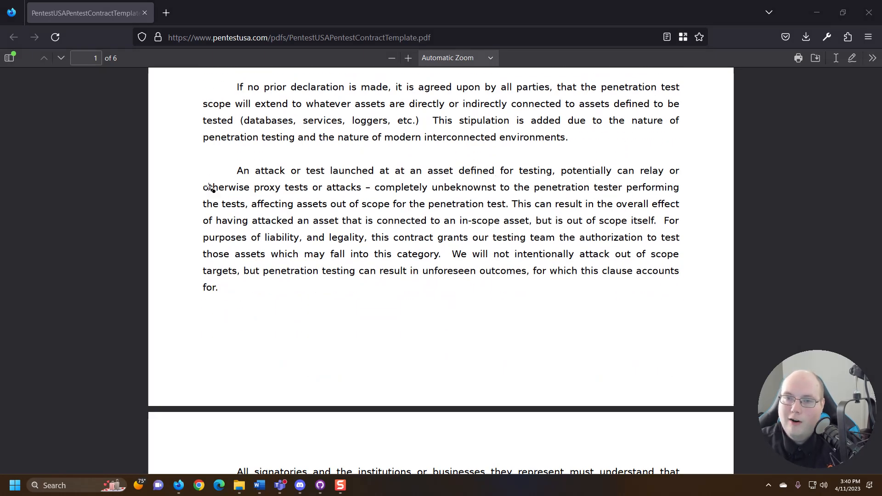
mouse_move(466, 192)
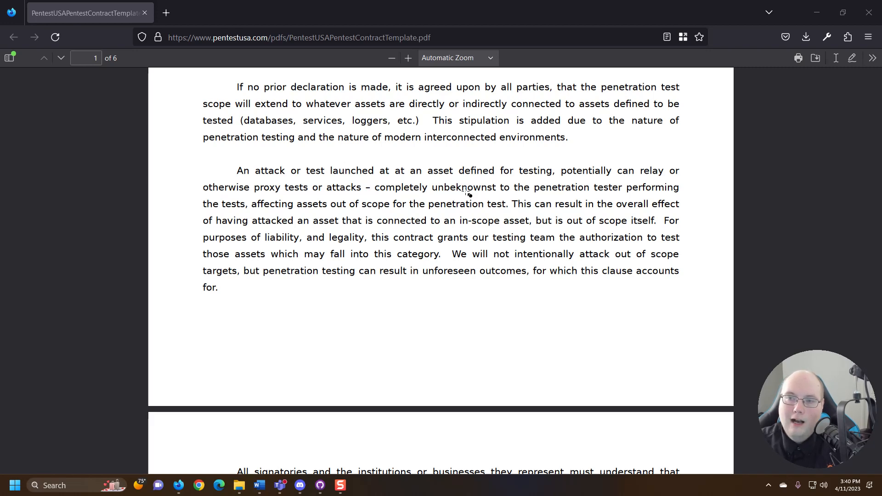
mouse_move(600, 199)
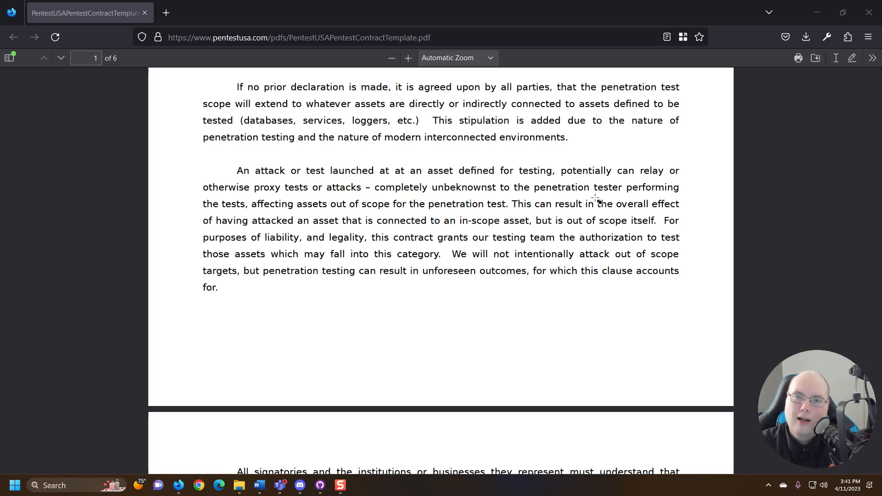
mouse_move(407, 290)
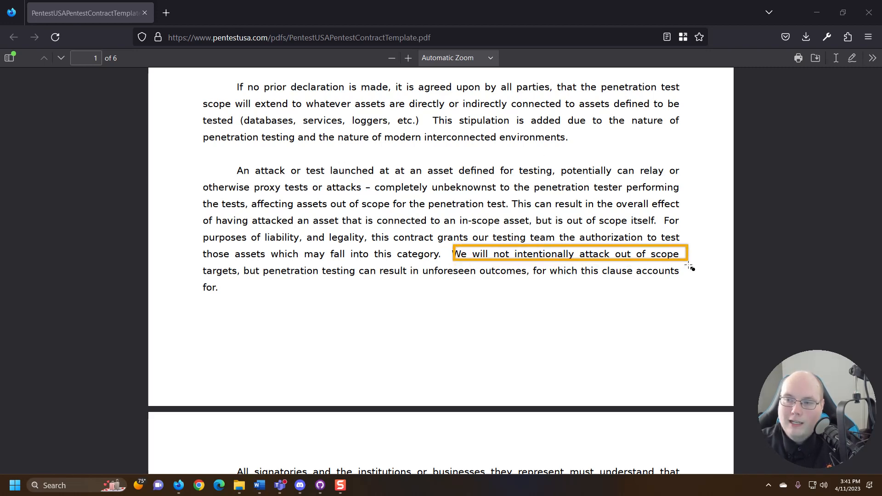
mouse_move(539, 290)
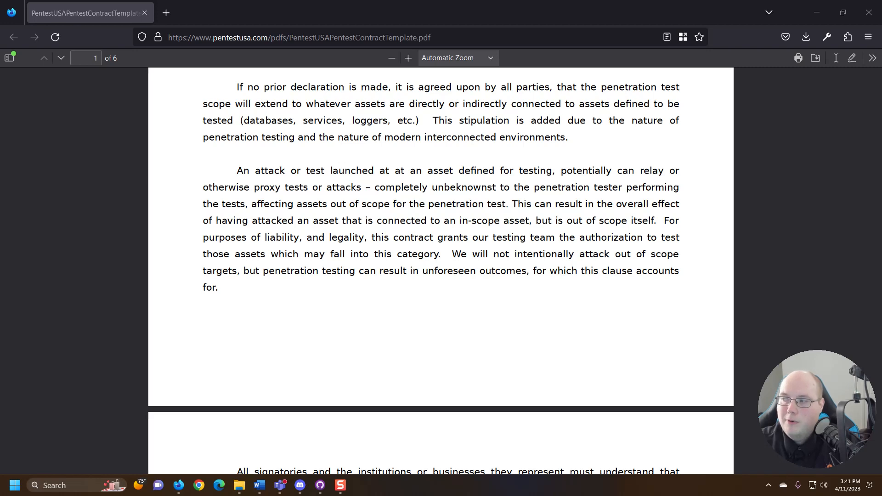
scroll(down, 3)
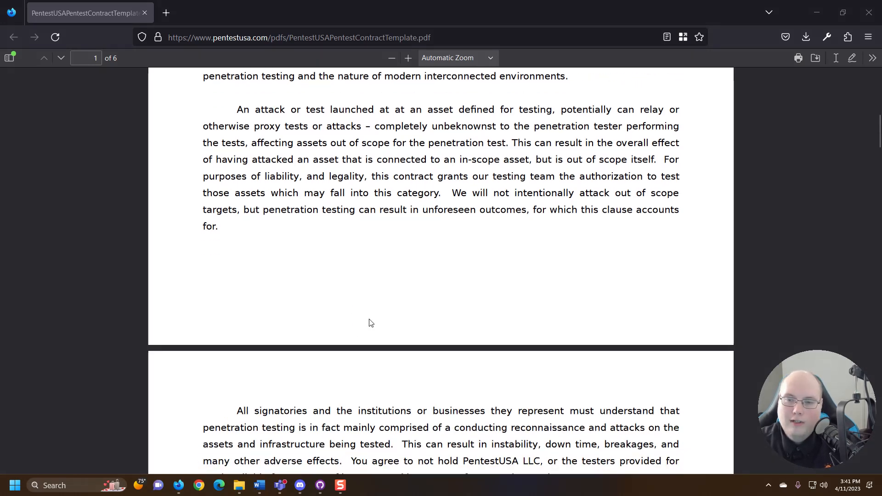
Step: Scroll through page 3 to the external, internal and on-site testing clauses
scroll(down, 3)
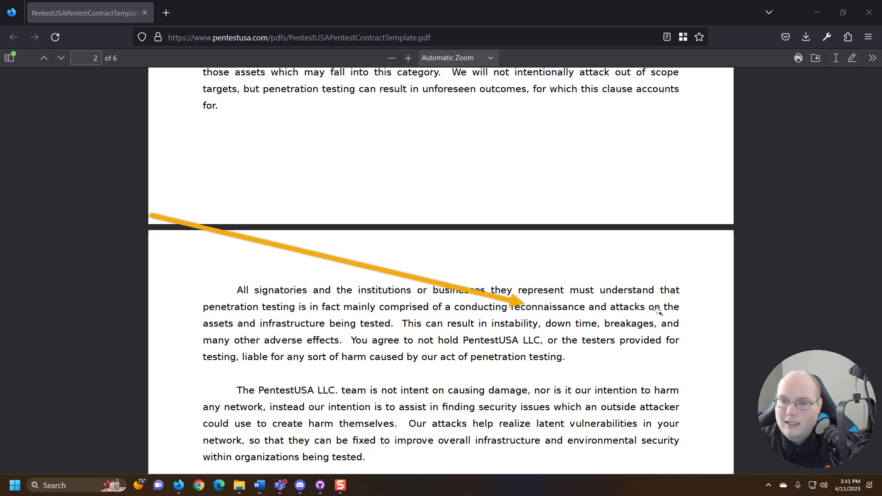
mouse_move(311, 338)
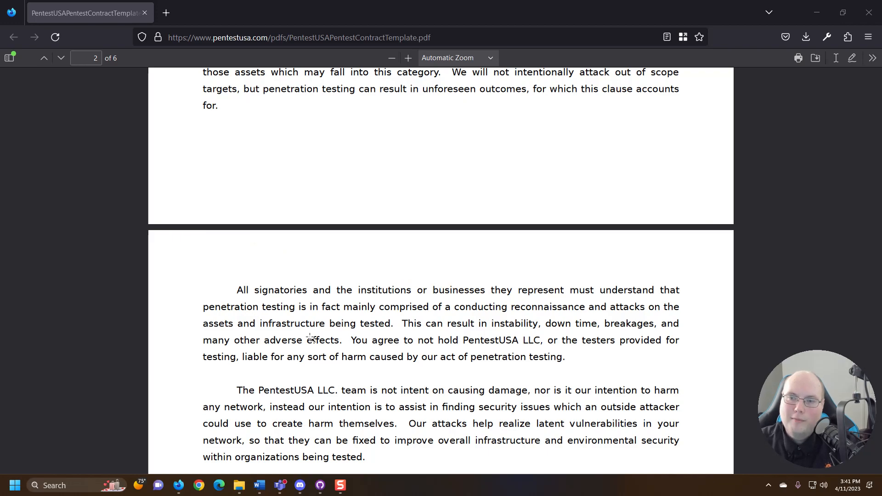
scroll(down, 3)
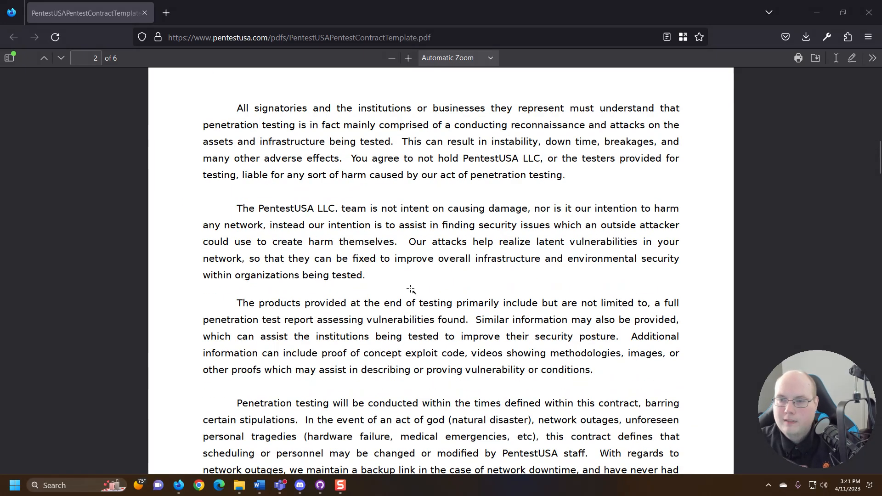
scroll(down, 3)
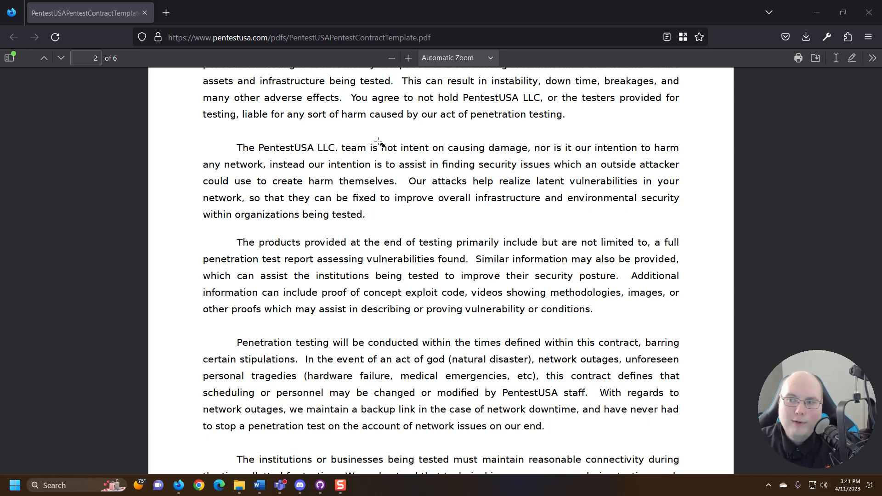
mouse_move(368, 138)
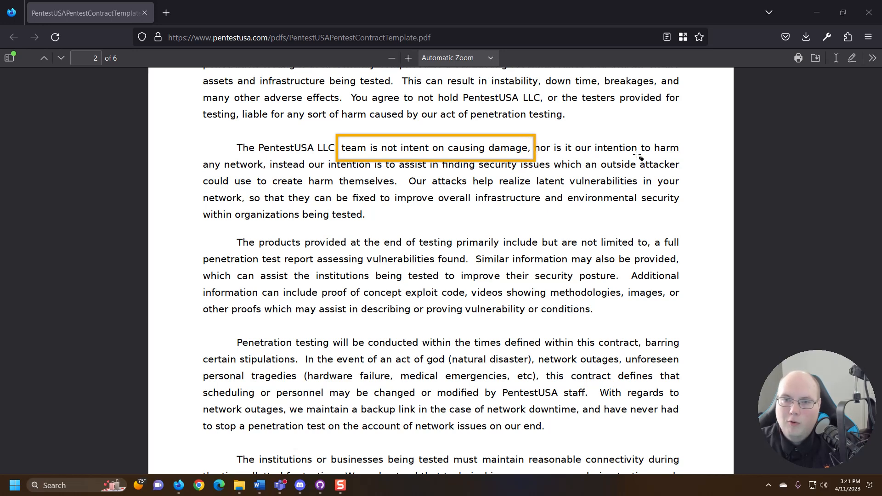
mouse_move(254, 318)
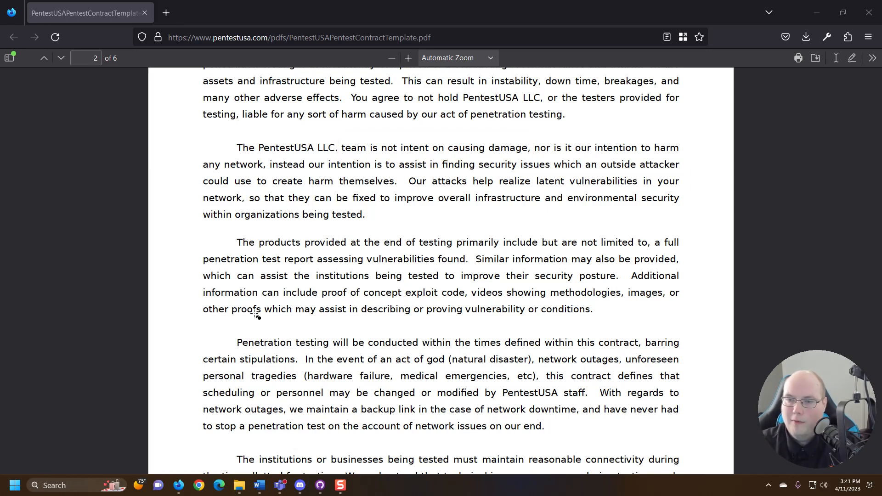
scroll(down, 3)
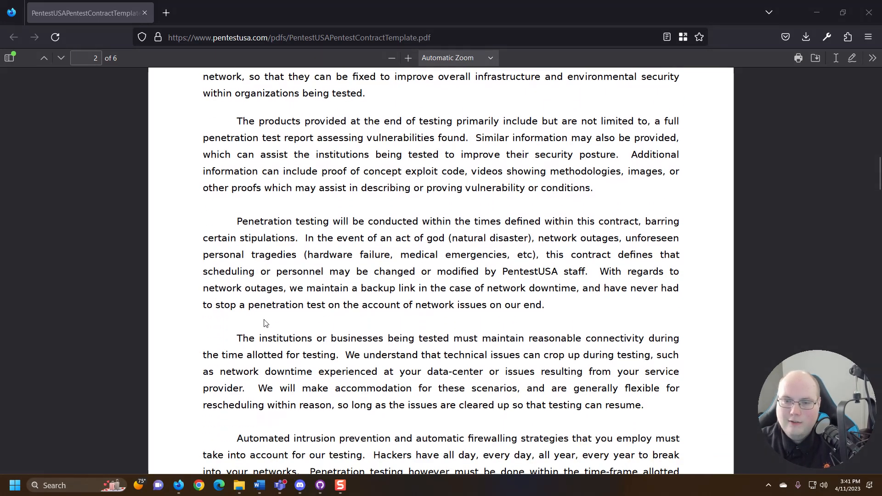
scroll(down, 3)
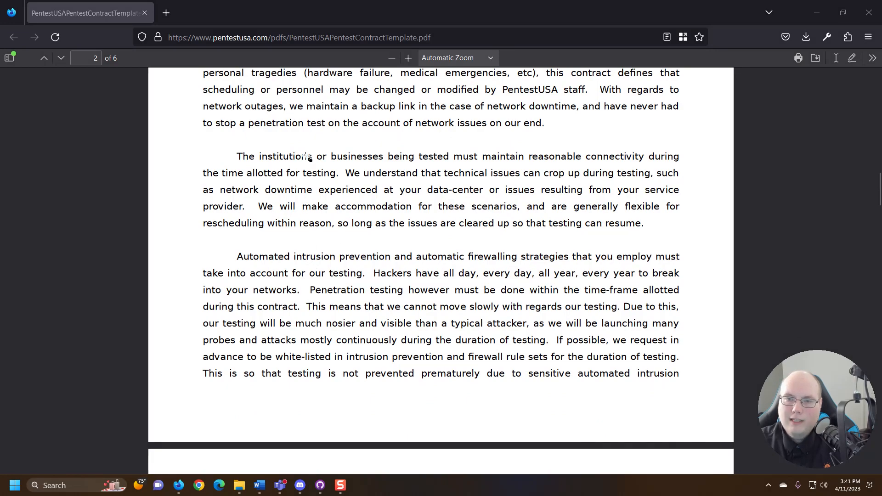
scroll(down, 3)
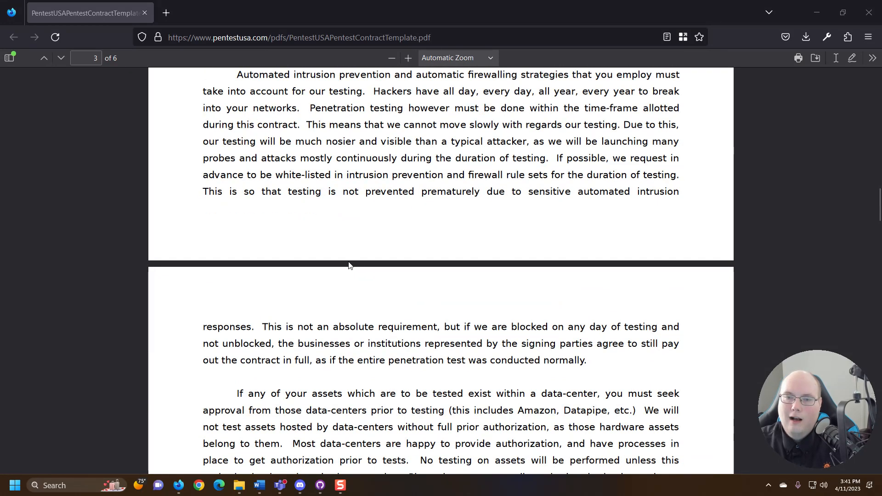
scroll(down, 3)
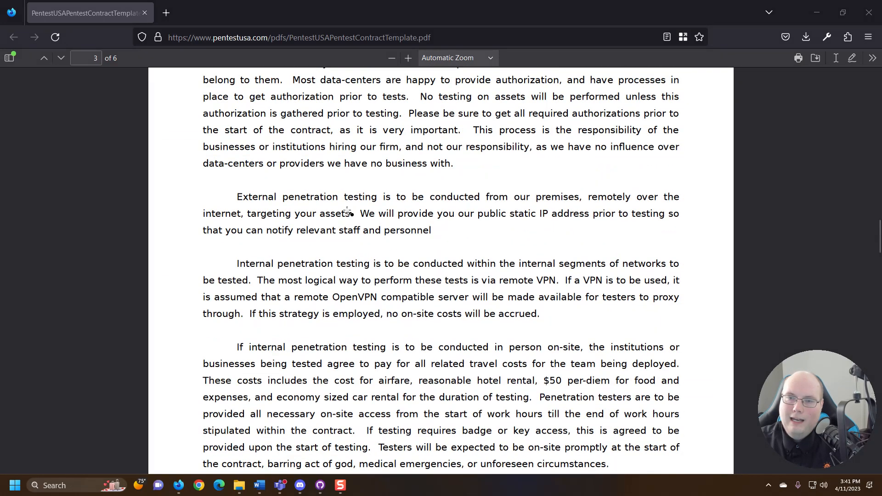
scroll(down, 3)
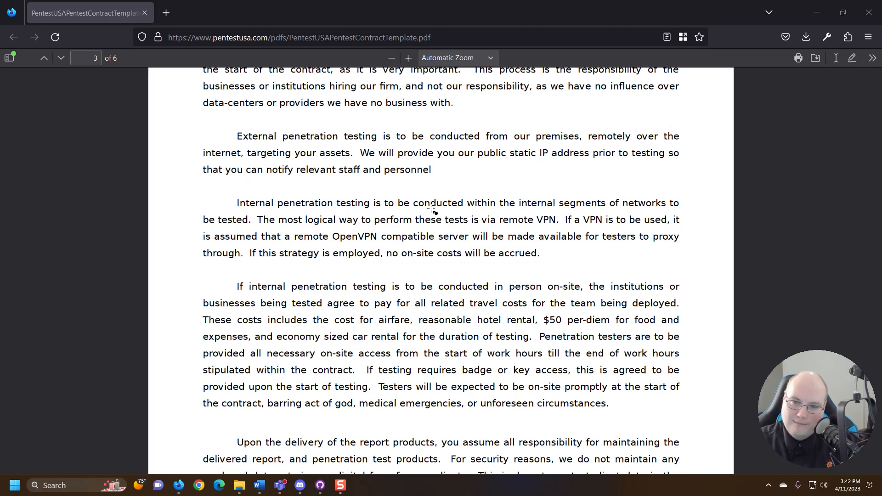
mouse_move(368, 169)
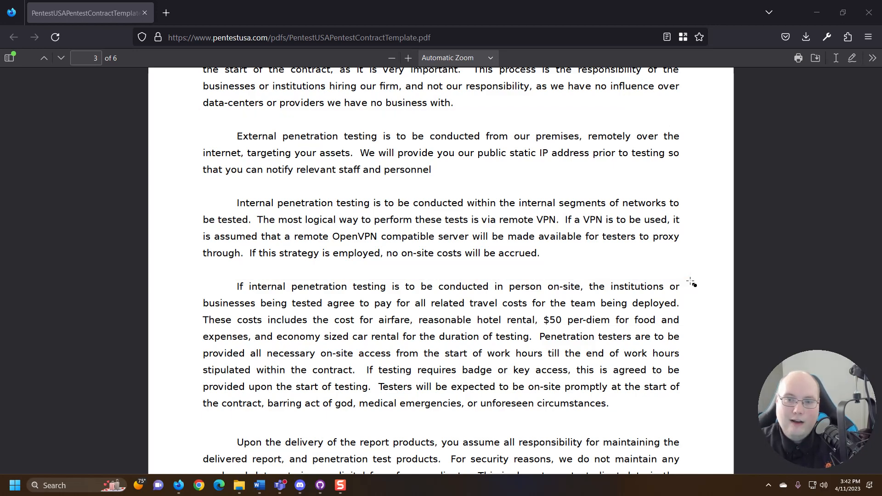
Step: Scroll to the bottom of page 3, reaching the delivered-reports clause and the Services and Scheduling page
scroll(down, 3)
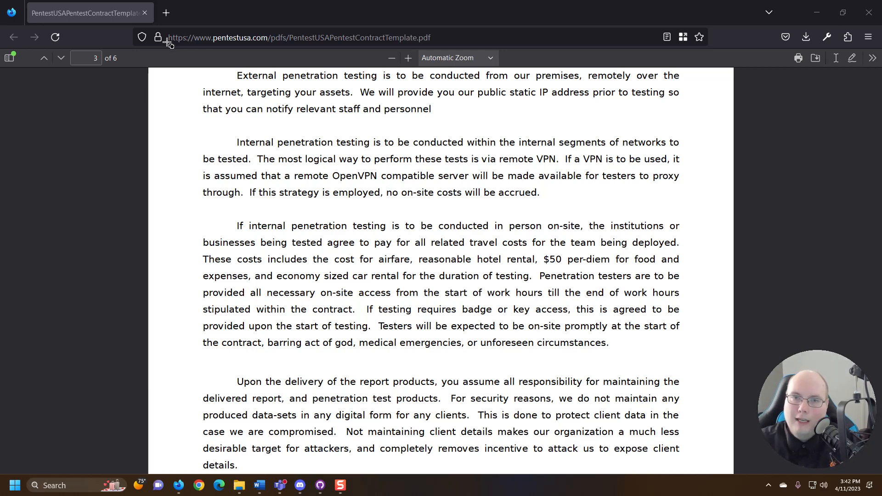
click(298, 38)
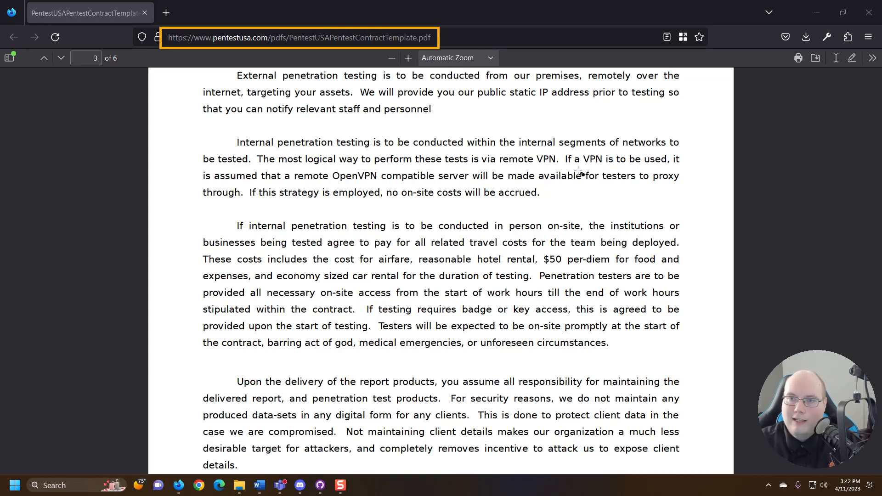
scroll(down, 3)
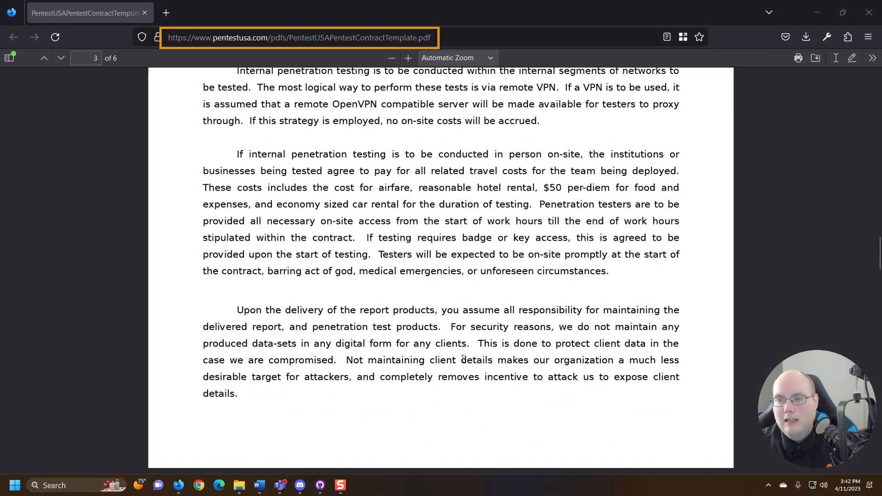
scroll(down, 3)
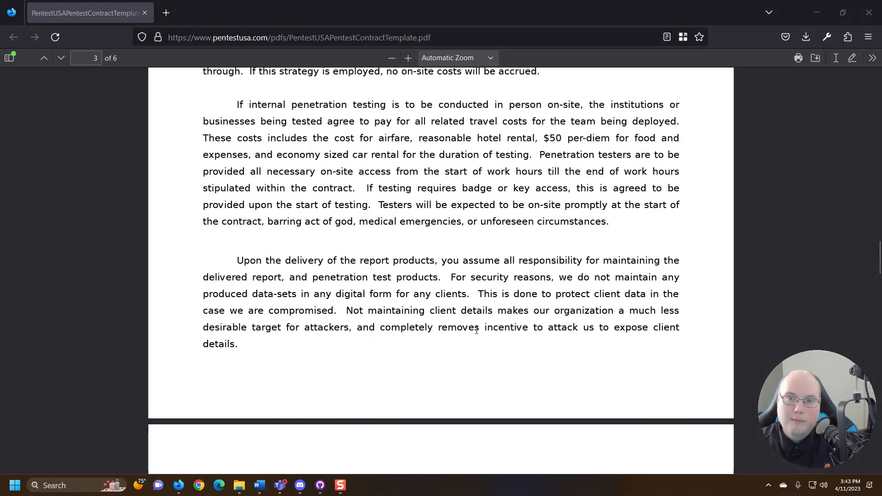
scroll(down, 3)
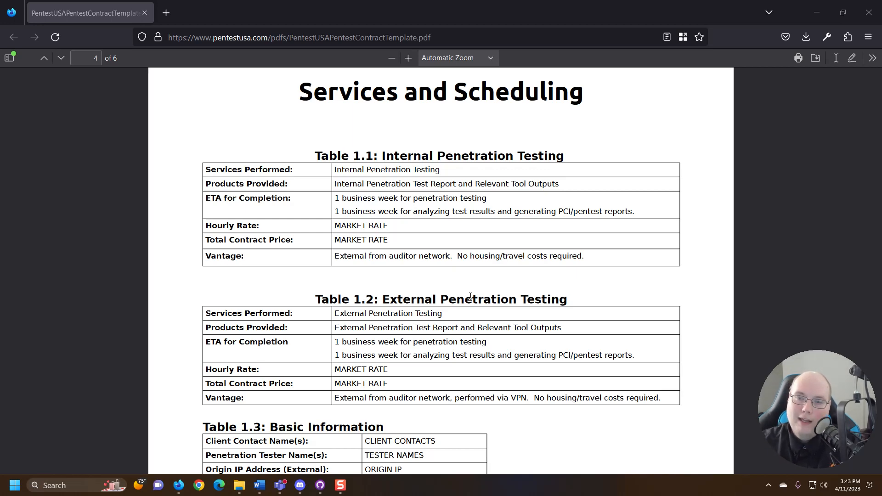
mouse_move(324, 164)
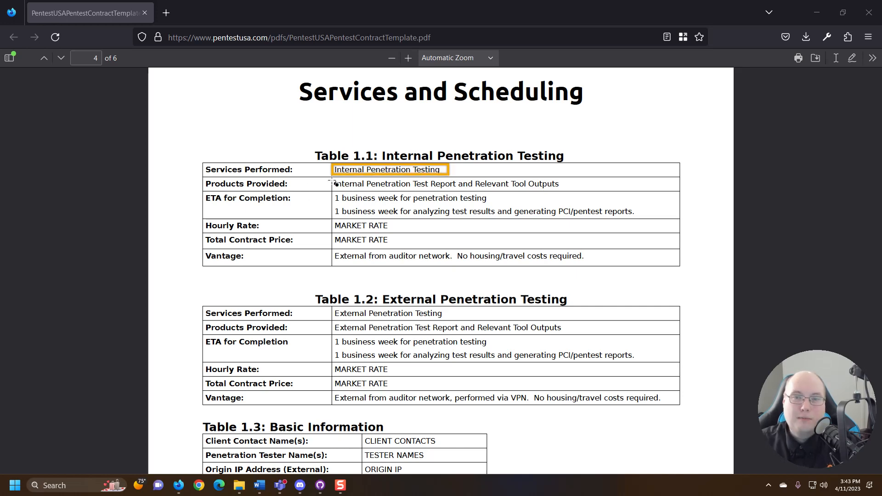
Step: Select the Services Performed cell in Table 1.1 on the Services and Scheduling page
click(390, 169)
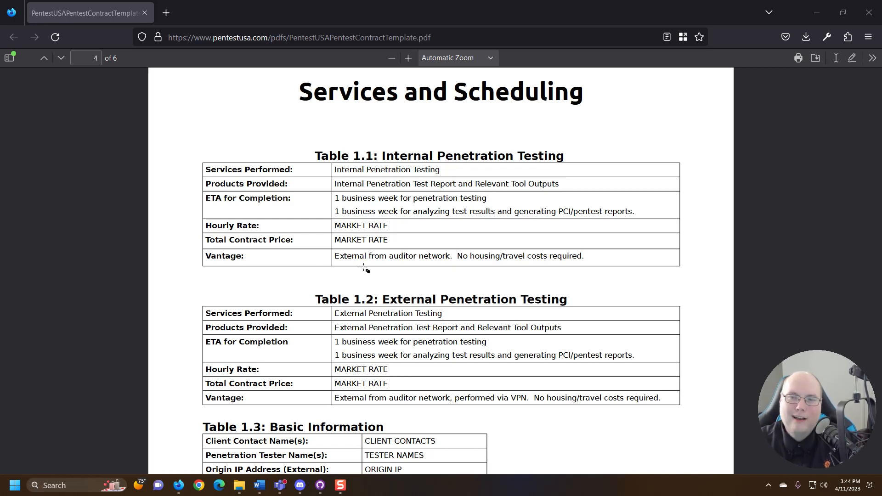
mouse_move(330, 254)
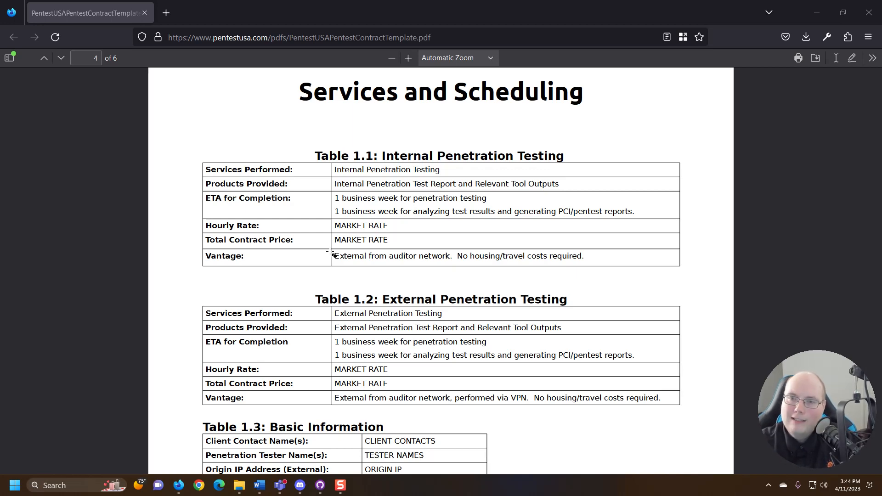
mouse_move(397, 249)
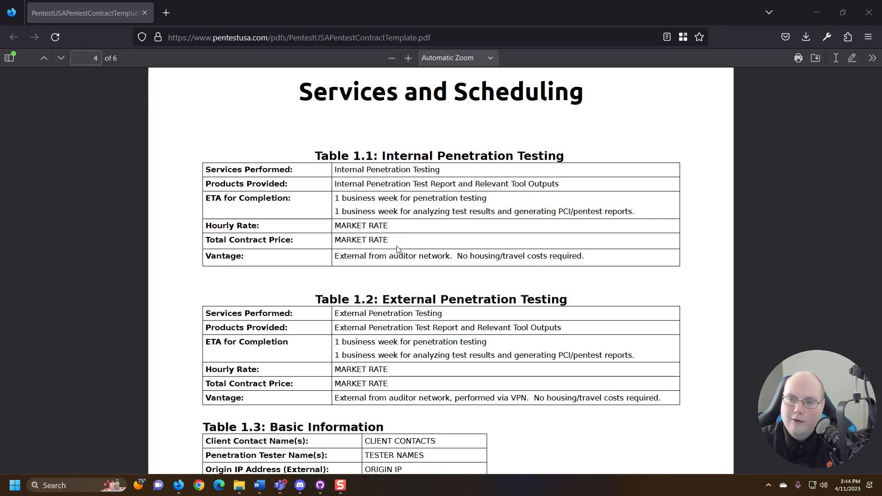
Step: Scroll page 4 to Tables 1.3 and 1.4 and the Important Notice on software auditing
scroll(down, 3)
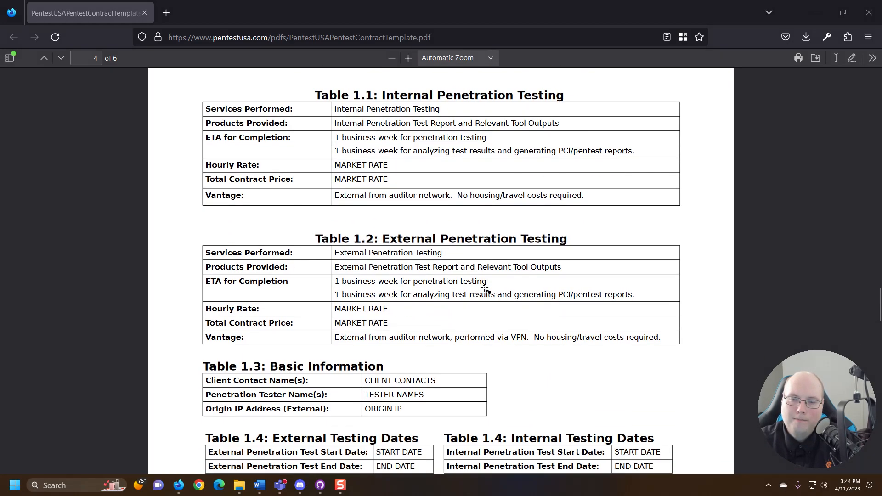
scroll(down, 3)
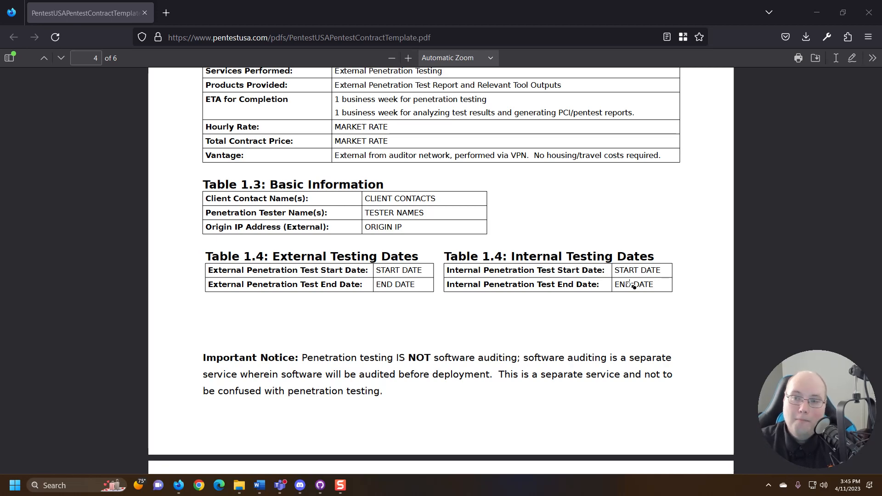
Step: Scroll past the Approved In-Scope Targets page to page 6, Agreement Signatures and Dates
scroll(down, 3)
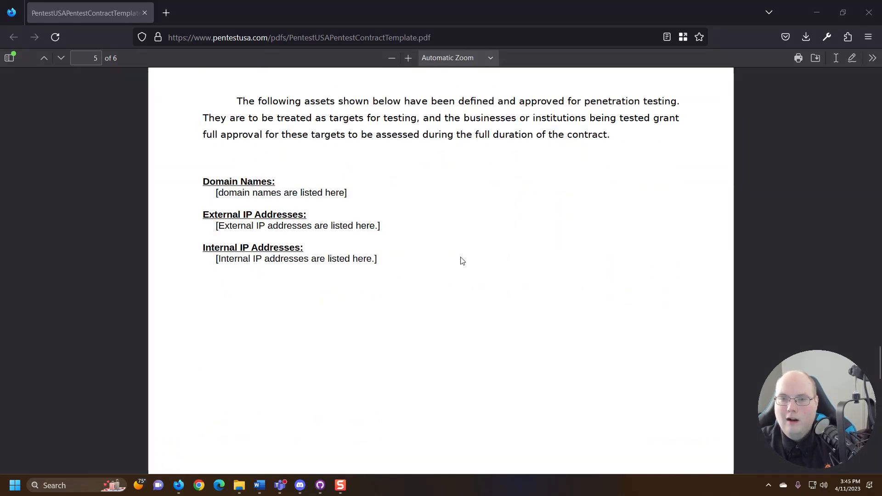
scroll(up, 3)
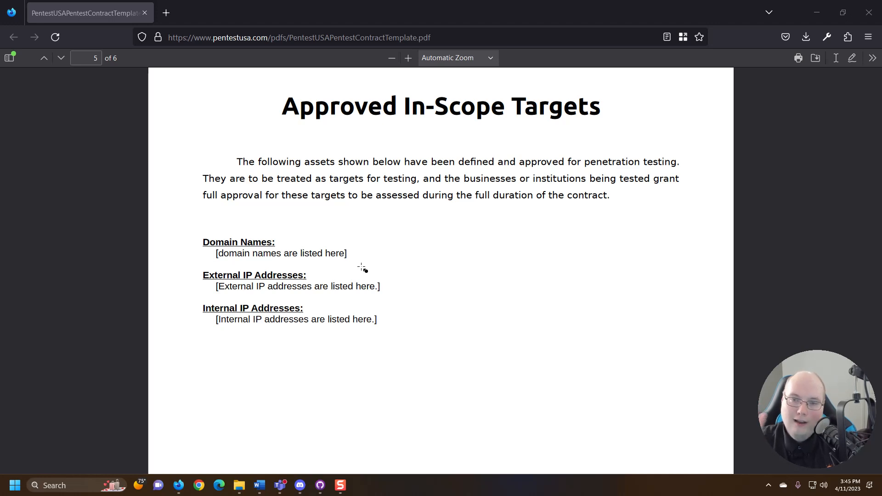
mouse_move(204, 272)
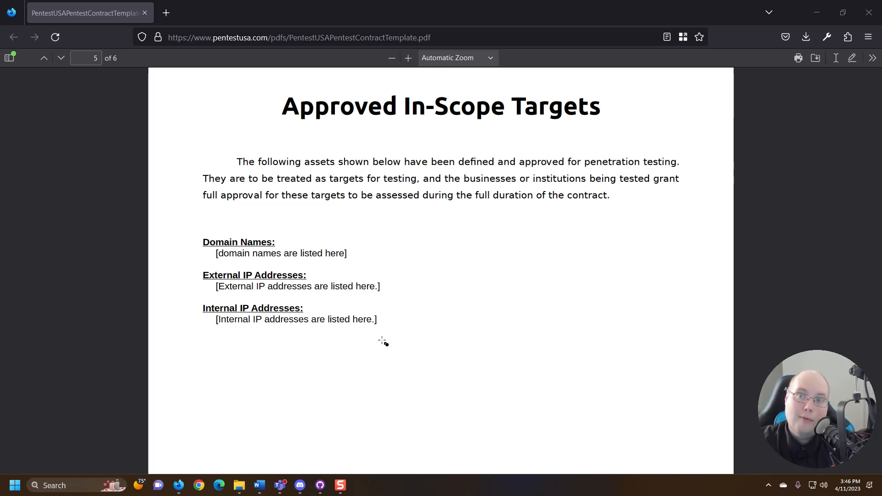
mouse_move(177, 76)
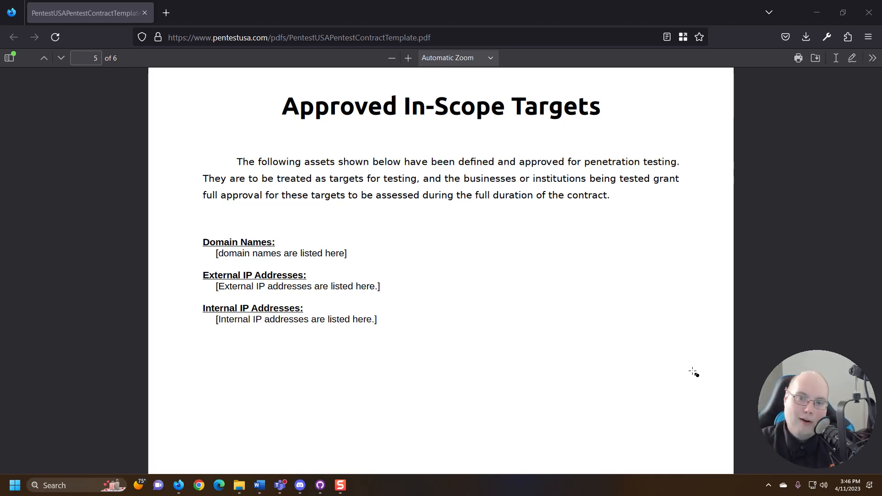
scroll(down, 3)
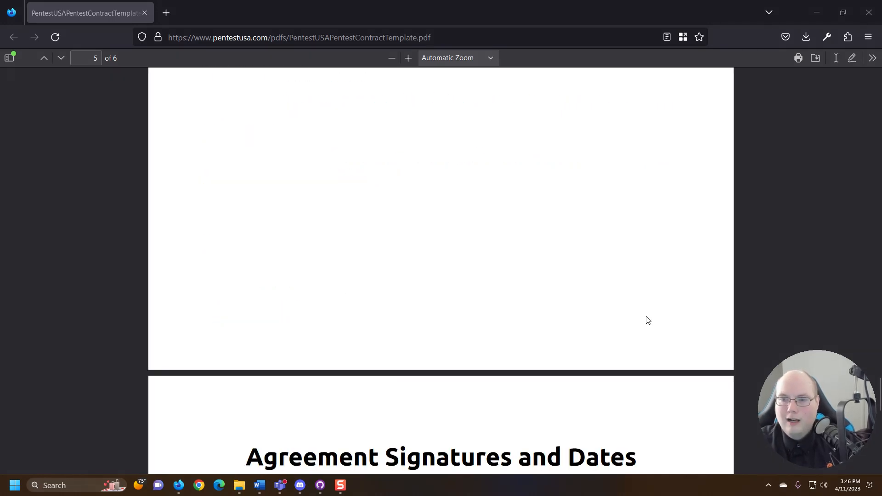
scroll(down, 3)
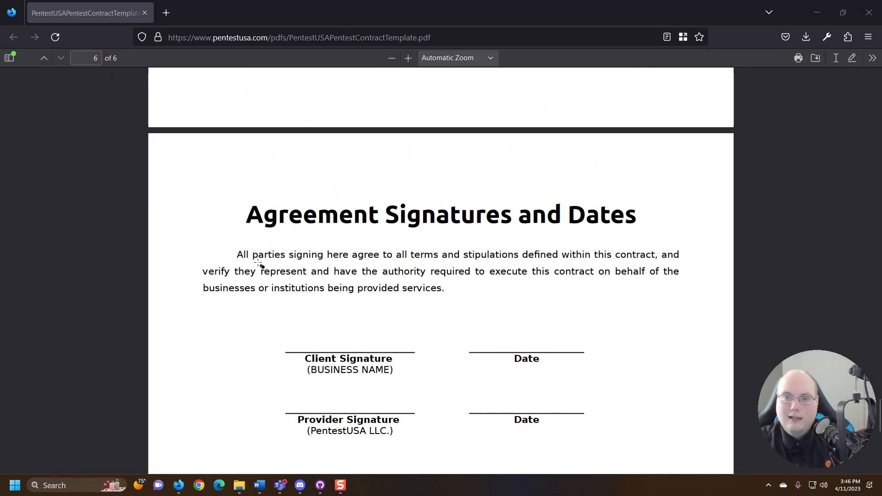